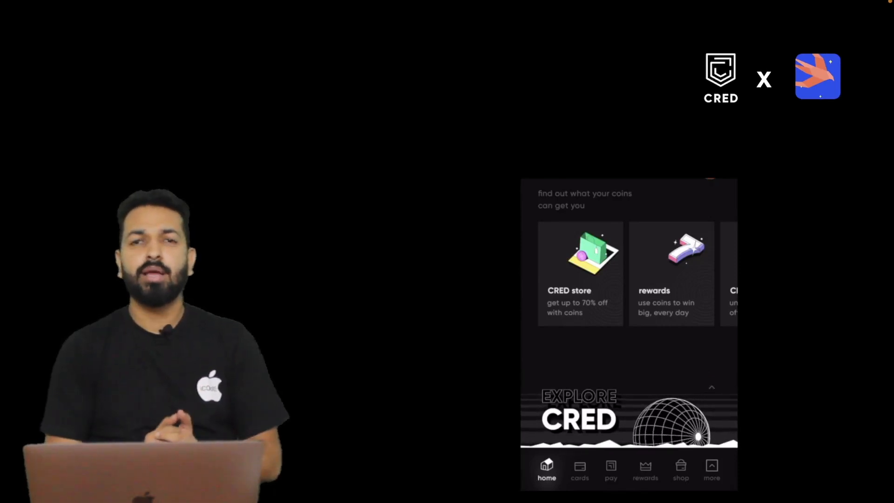
Step: Open the Creditcards animation's Lottie Animation URL to show its raw JSON in a new browser page
click(645, 470)
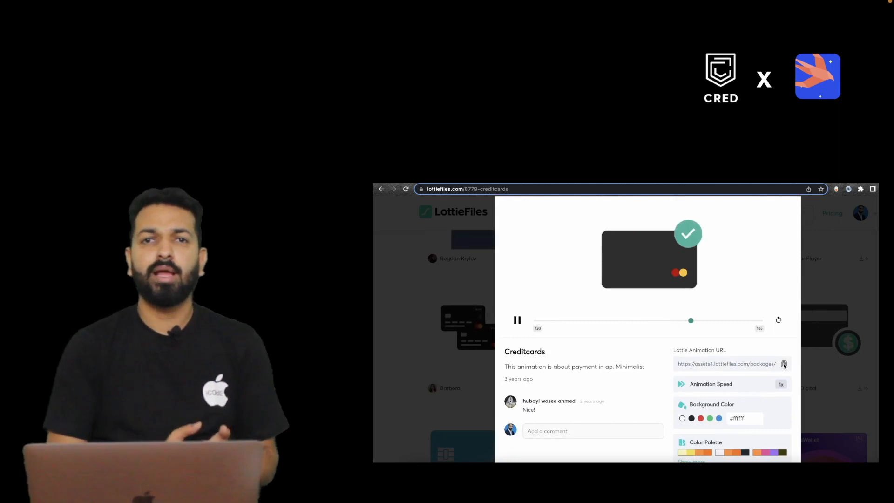
click(784, 363)
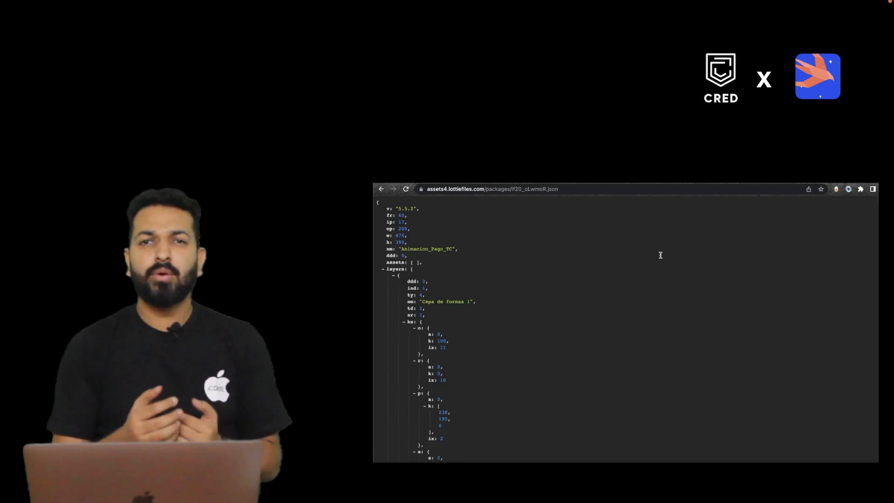
scroll(down, 3)
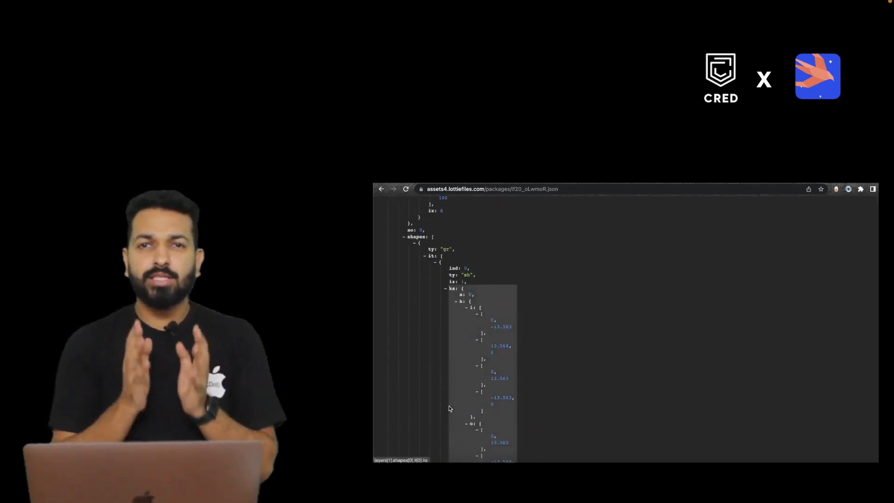
scroll(down, 3)
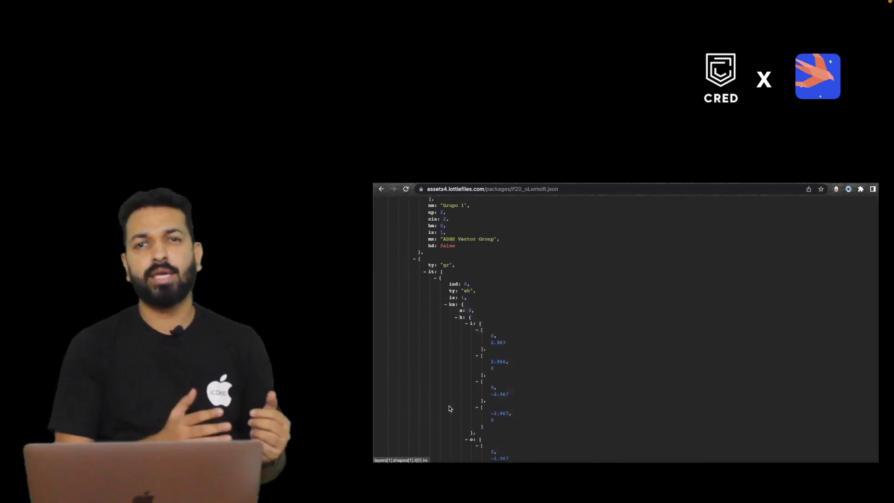
scroll(down, 3)
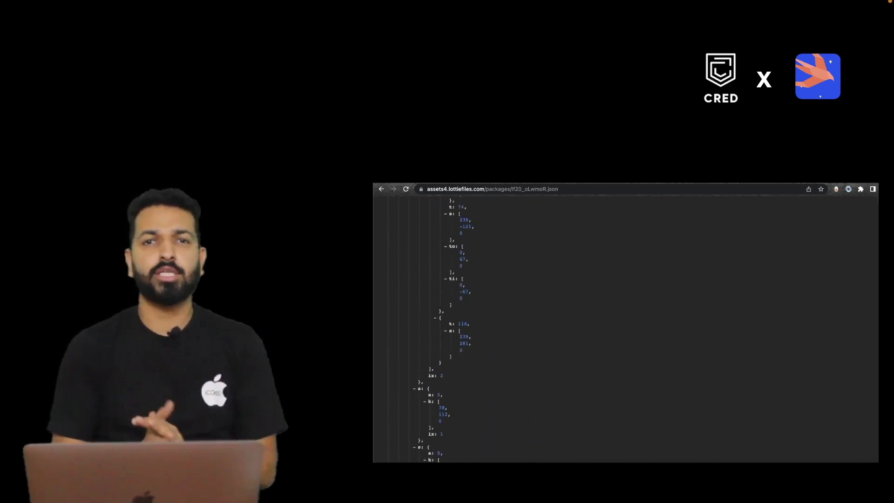